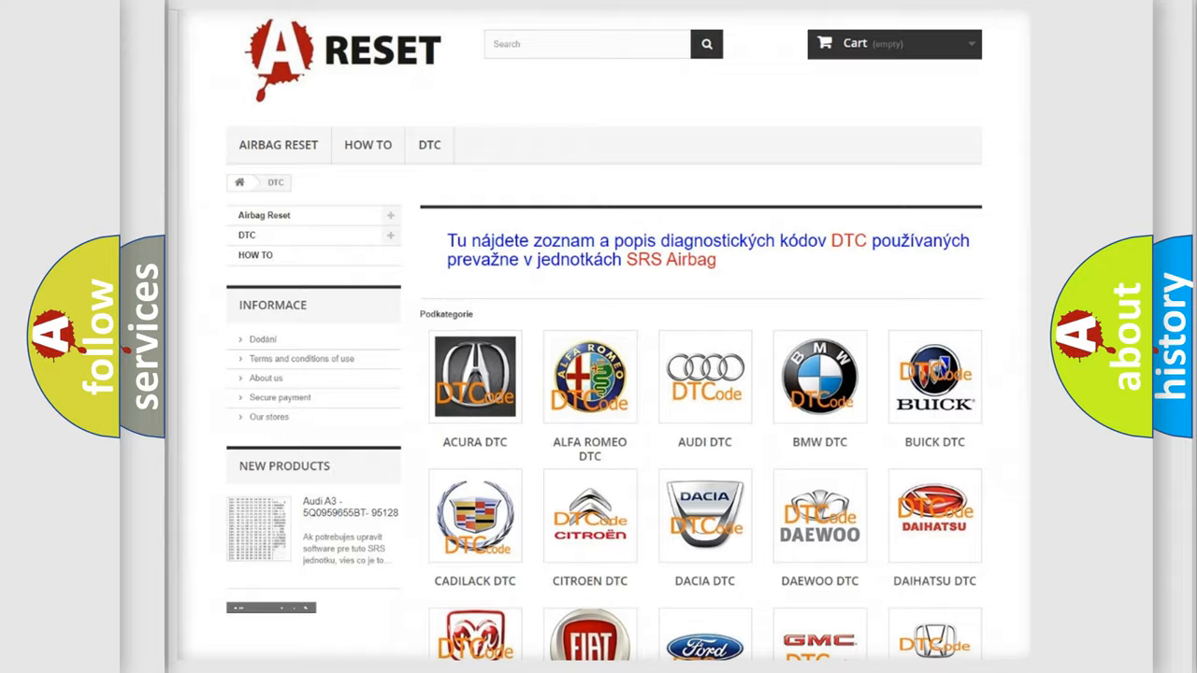
Step: Select the Jeep tile in the brand grid and browse its codes B0001:13 through B1852:14
scroll(down, 3)
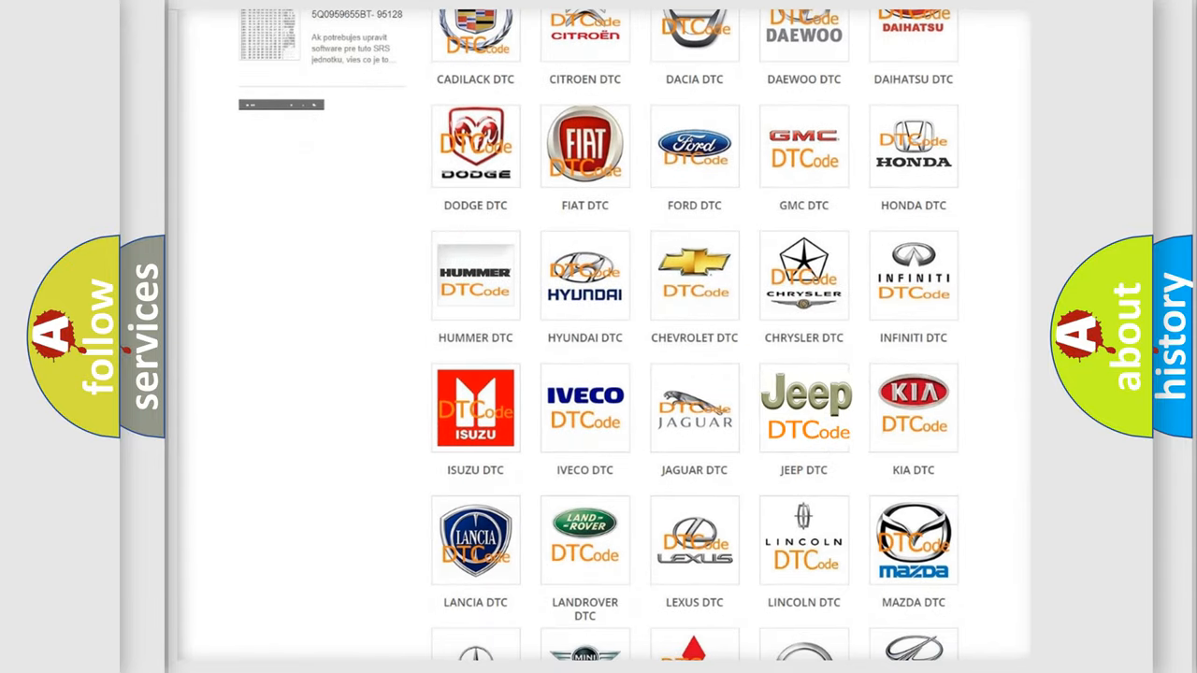
click(805, 408)
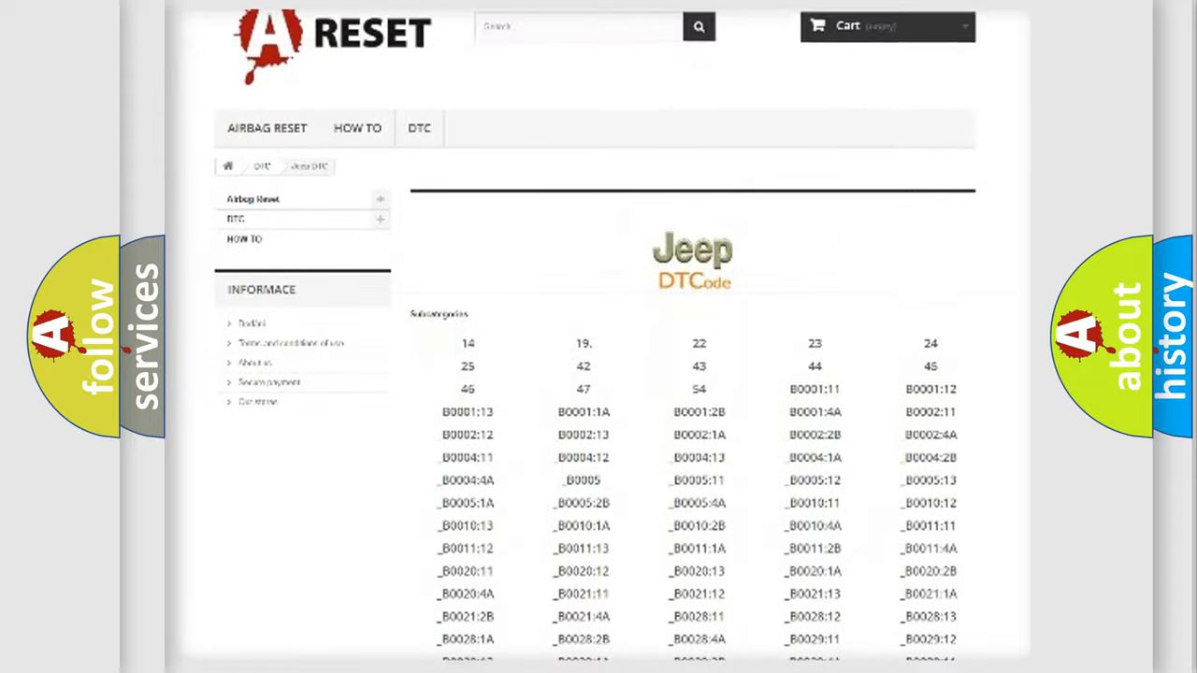
scroll(down, 3)
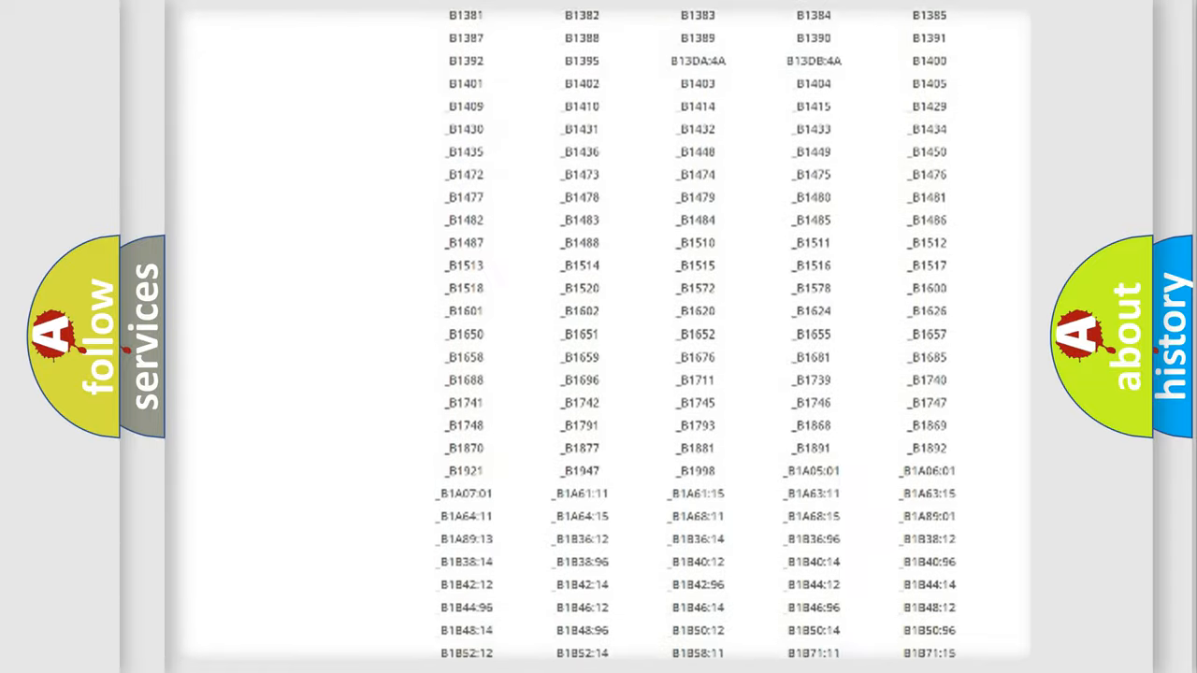